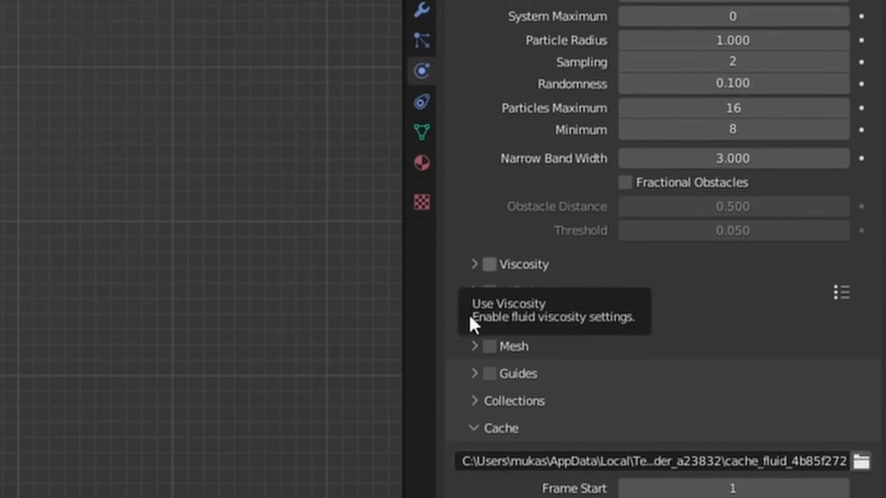
Enable viscosity, set the liquid domain's cache type to All, and bake the whole simulation
click(489, 265)
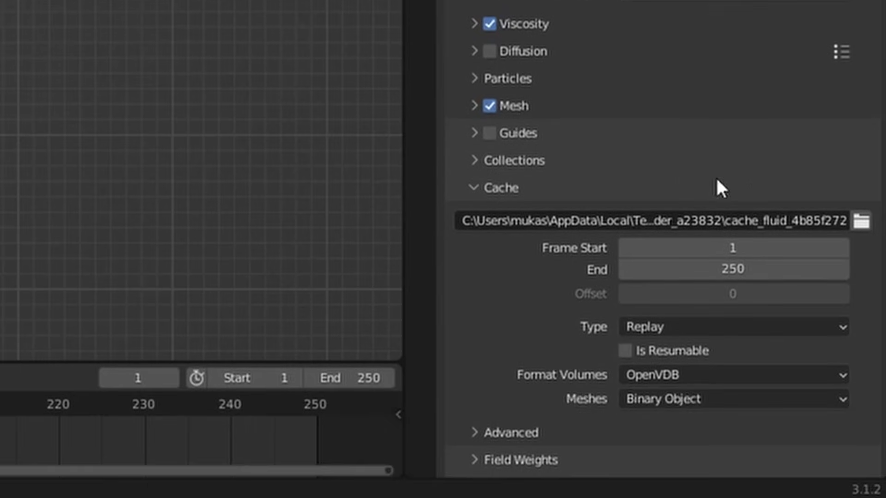
click(732, 327)
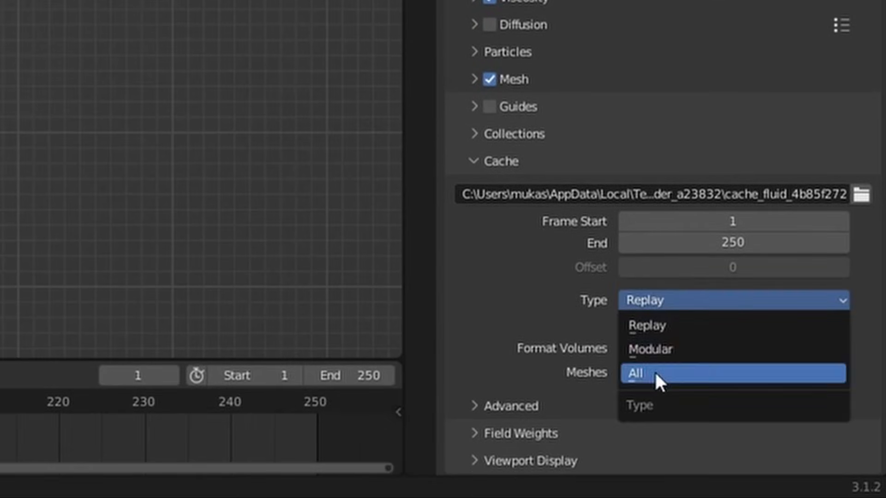
click(635, 374)
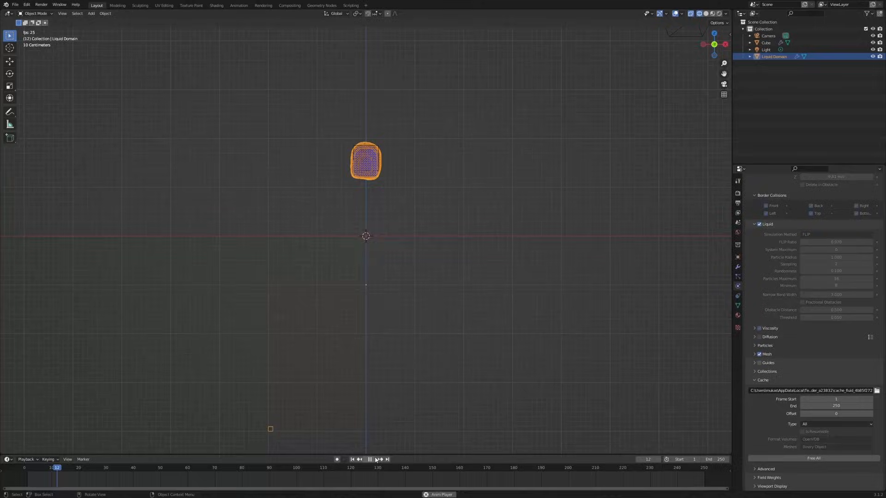
click(216, 5)
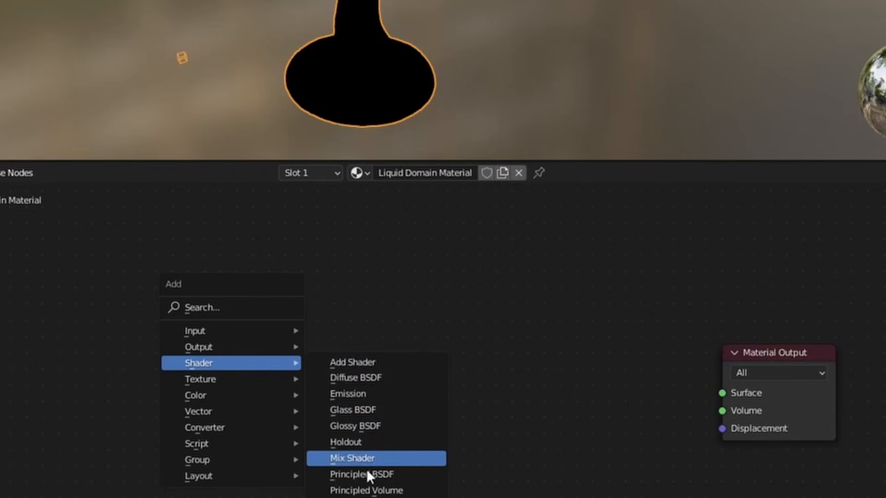
Add a Principled BSDF to the Liquid Domain Material and set its base colour to orange
click(361, 474)
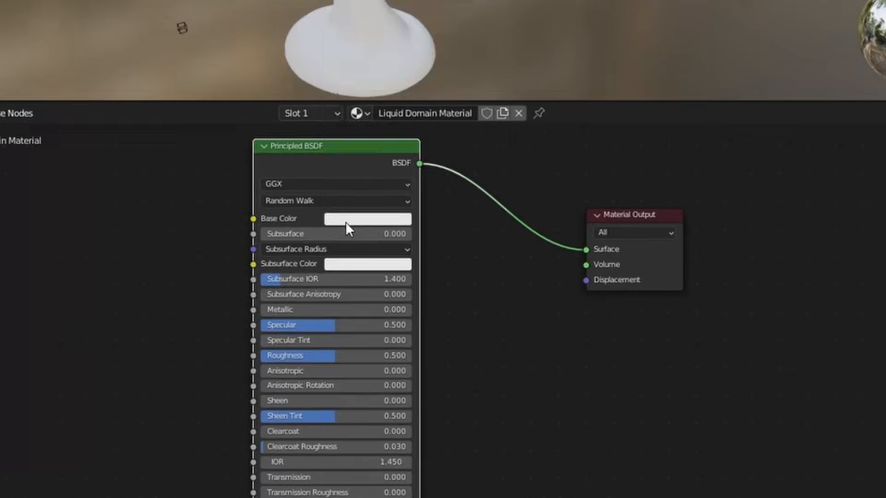
click(367, 220)
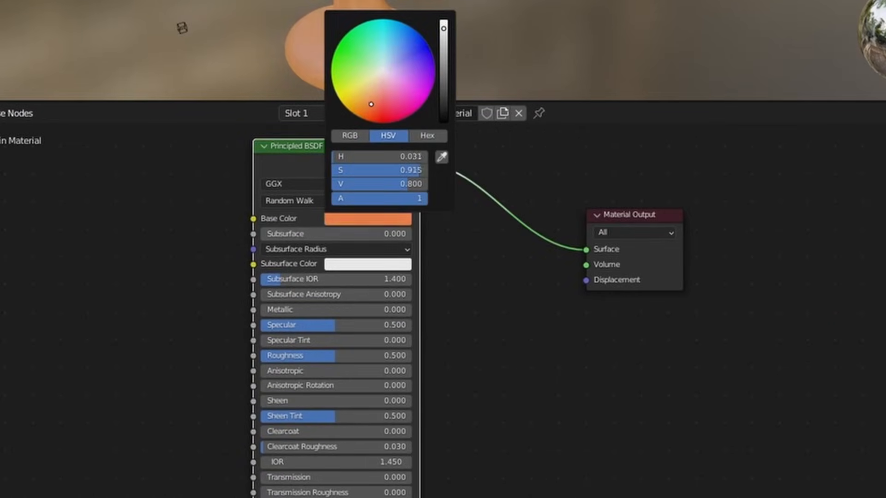